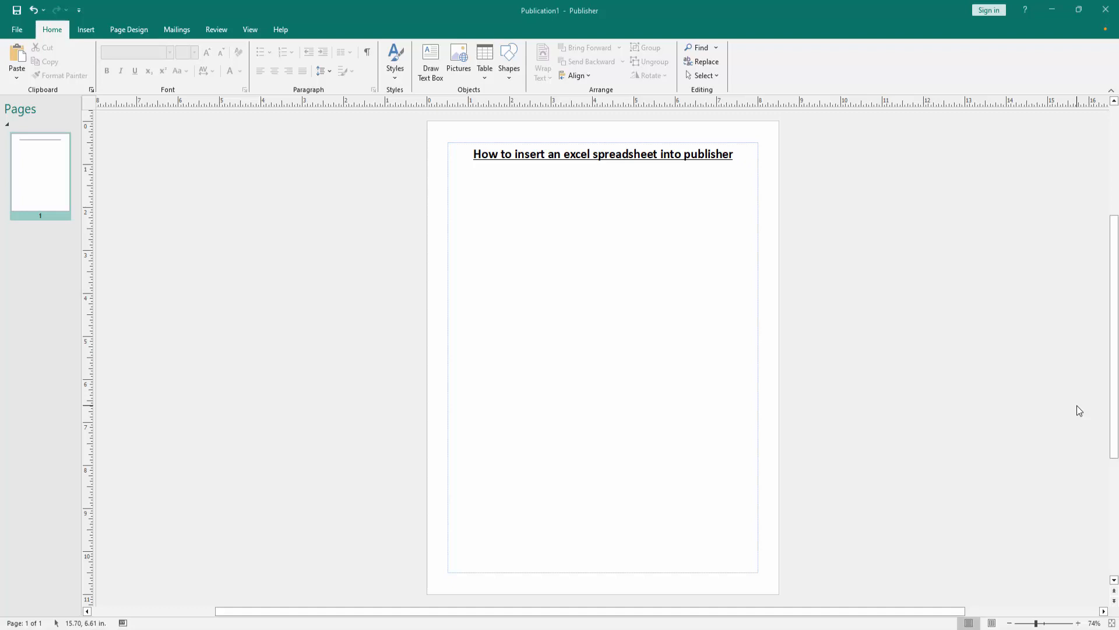
{"action": "mouse_move", "coordinate": [89, 34]}
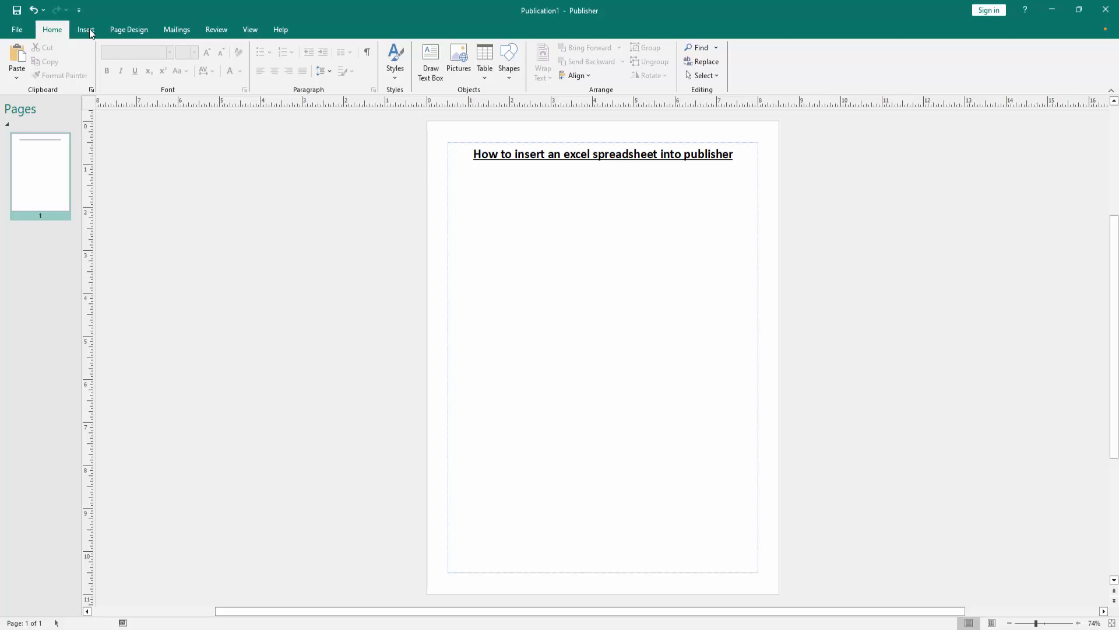
Step: Switch the ribbon to the Insert commands for adding objects to the page
{"action": "left_click", "coordinate": [85, 29]}
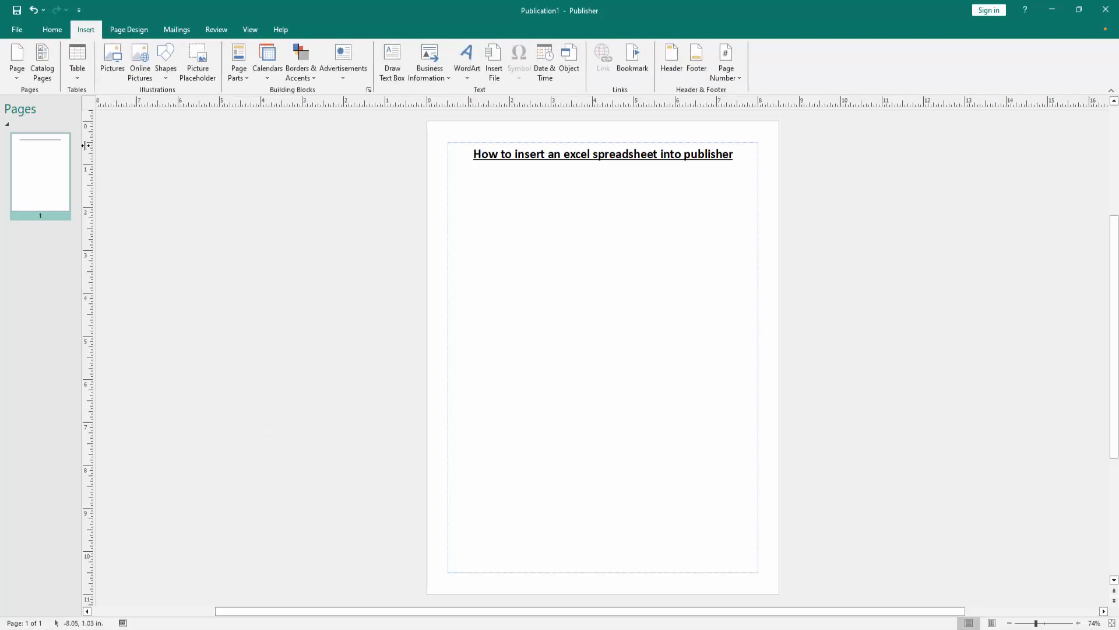
Step: Insert a 6x6 table onto the page below the title
{"action": "left_click", "coordinate": [77, 61]}
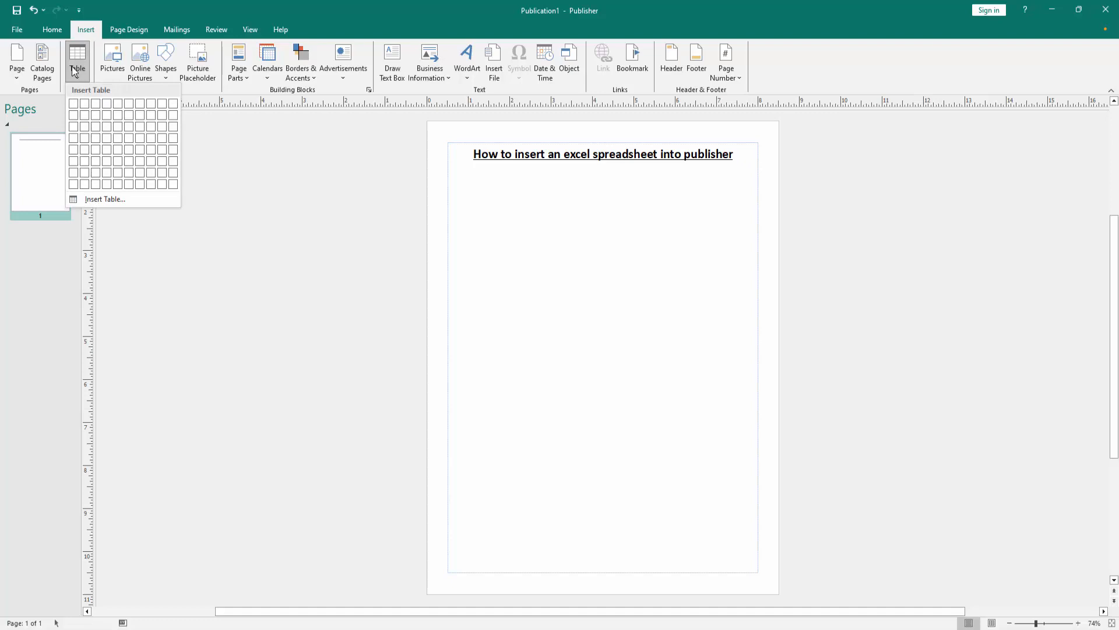
{"action": "mouse_move", "coordinate": [94, 219]}
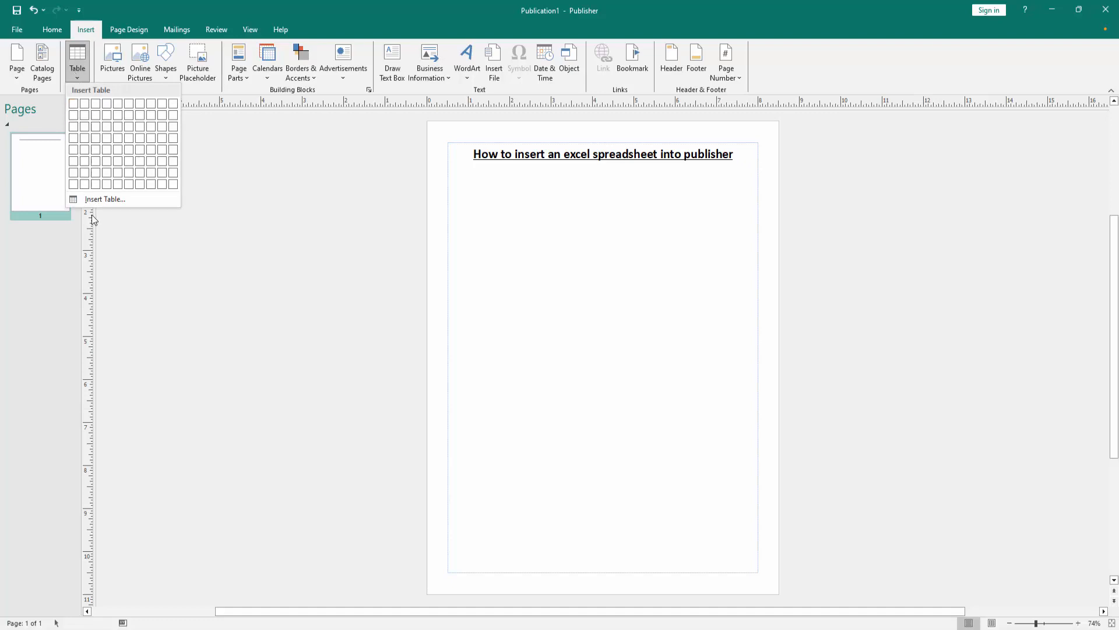
{"action": "mouse_move", "coordinate": [101, 203]}
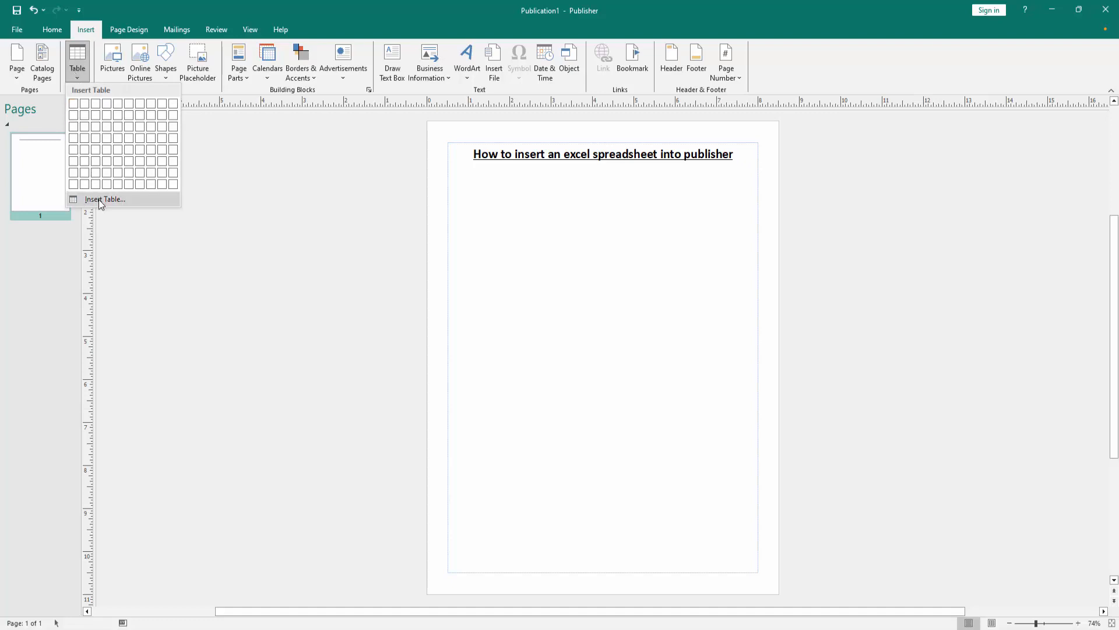
{"action": "mouse_move", "coordinate": [132, 161]}
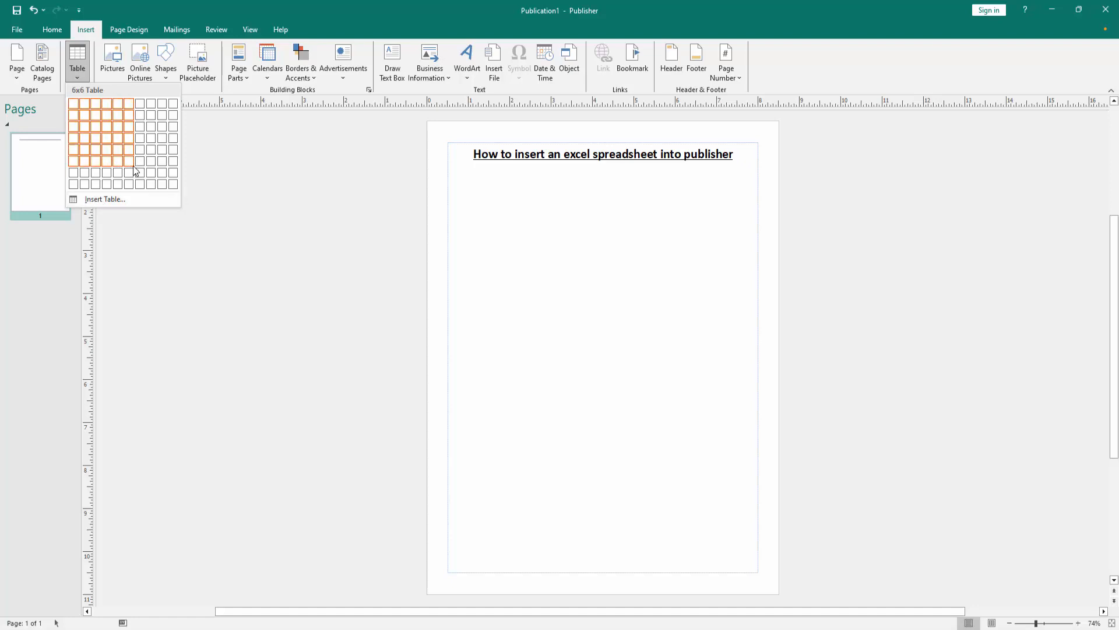
{"action": "left_click", "coordinate": [126, 148]}
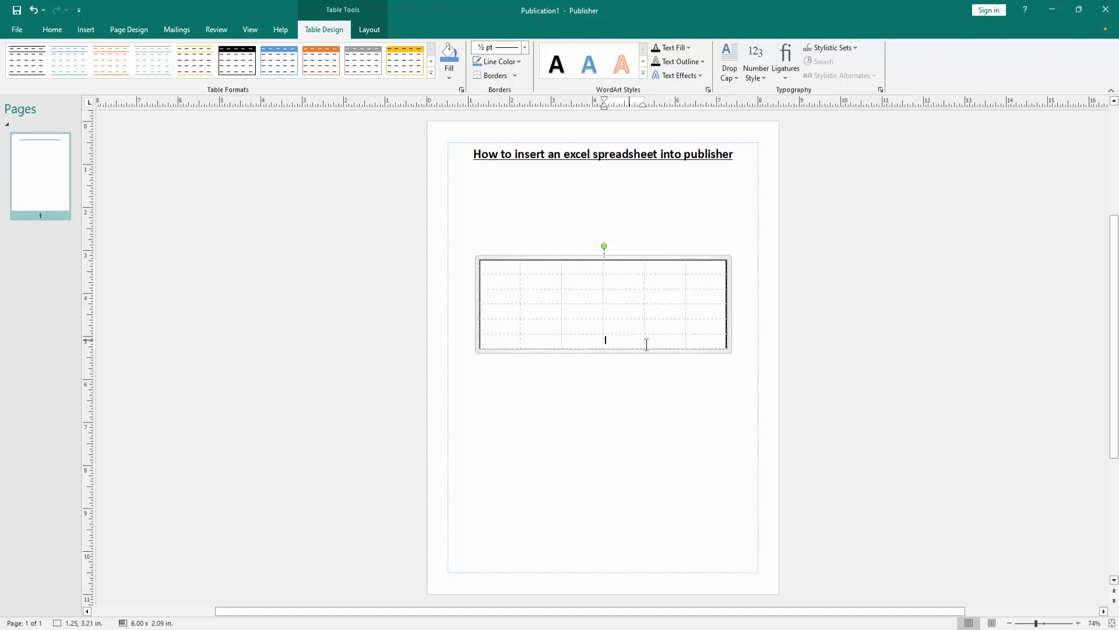
Step: Stretch the table taller by dragging its bottom handle down the page
{"action": "left_click_drag", "start_coordinate": [603, 353], "coordinate": [603, 434]}
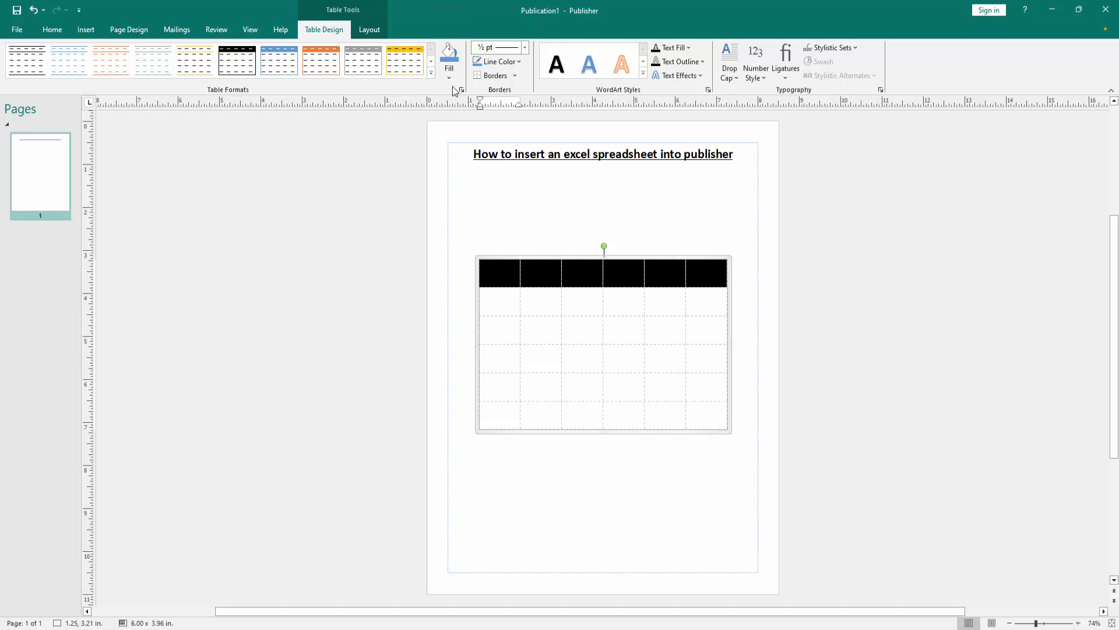
{"action": "mouse_move", "coordinate": [463, 107]}
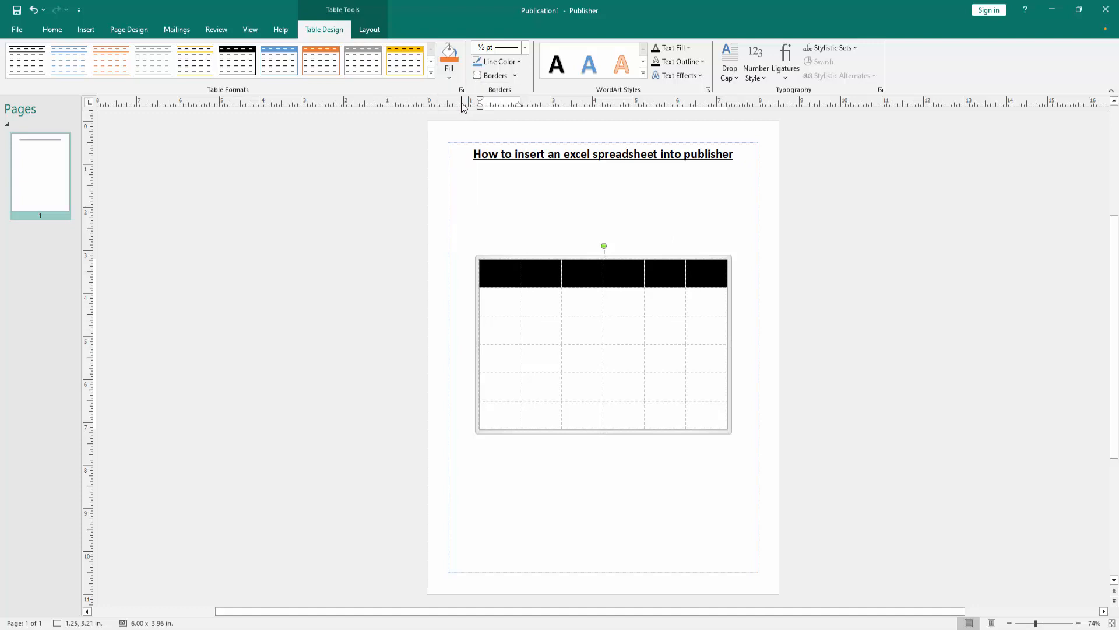